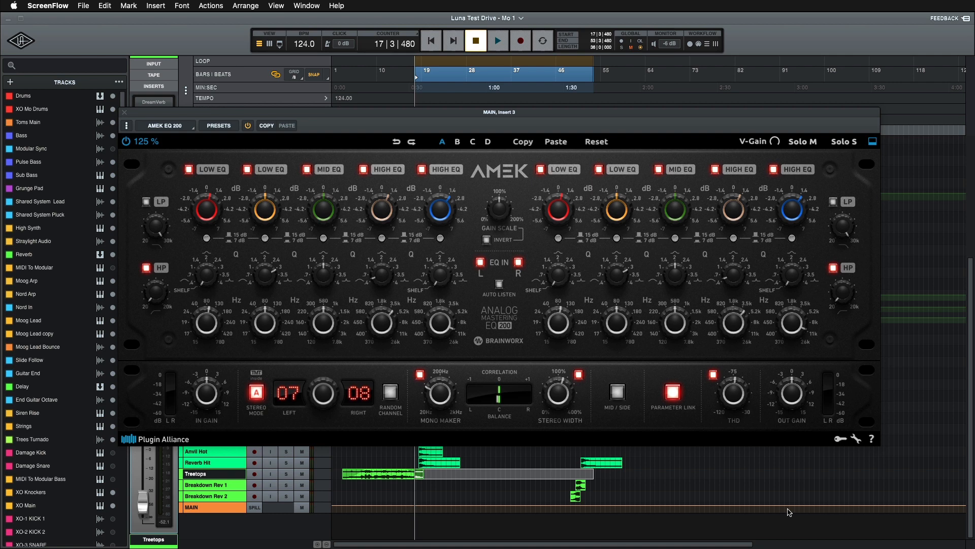
mouse_move(413, 56)
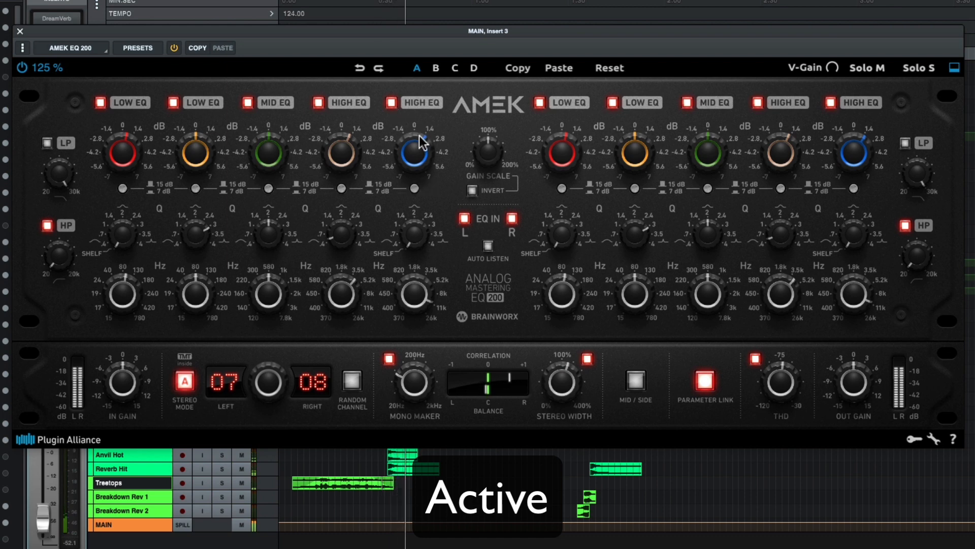
mouse_move(131, 167)
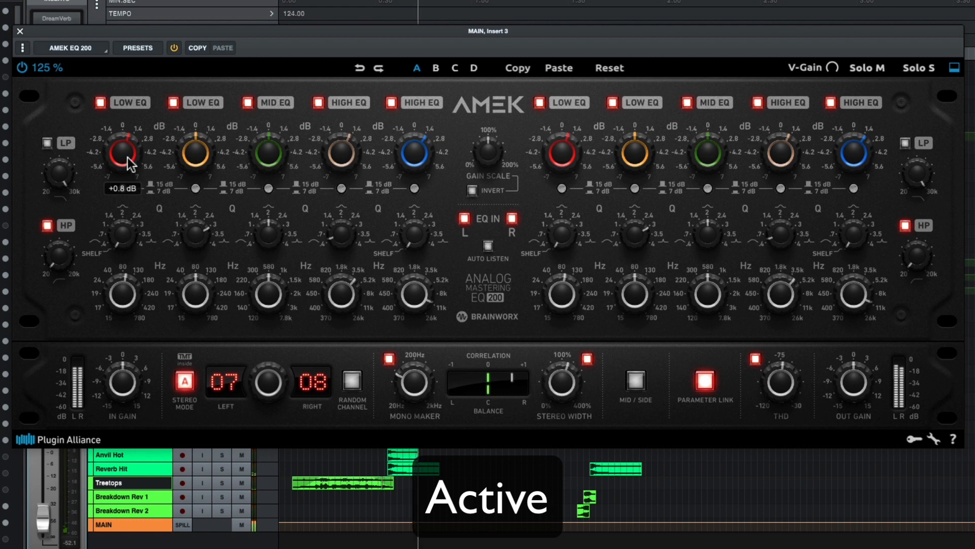
mouse_move(63, 138)
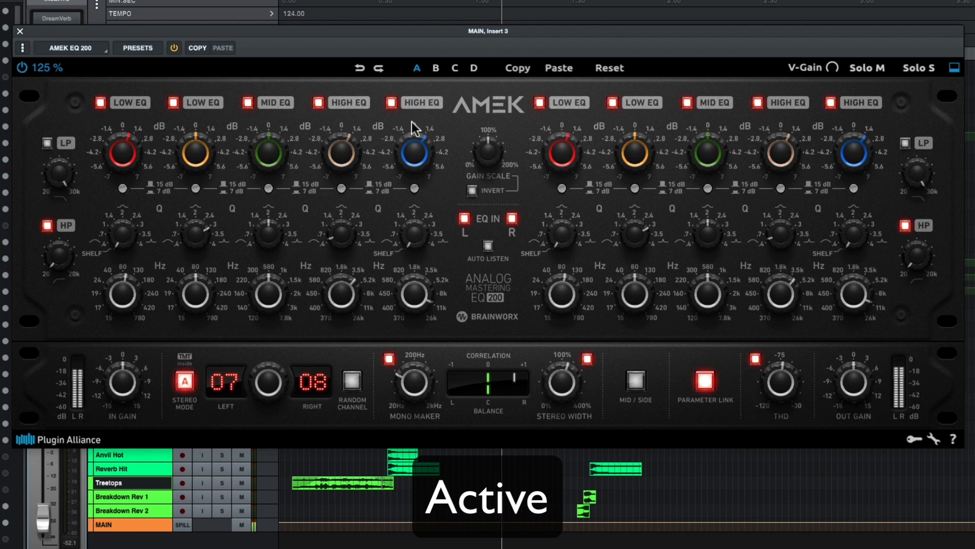
mouse_move(35, 81)
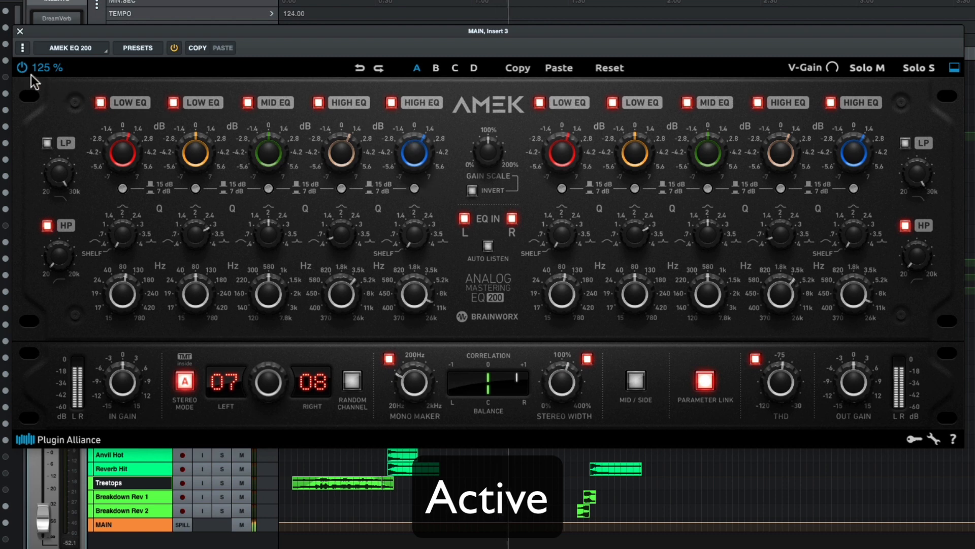
Bypass and re-enable the whole EQ, then toggle the first low band off and on to compare.
click(20, 67)
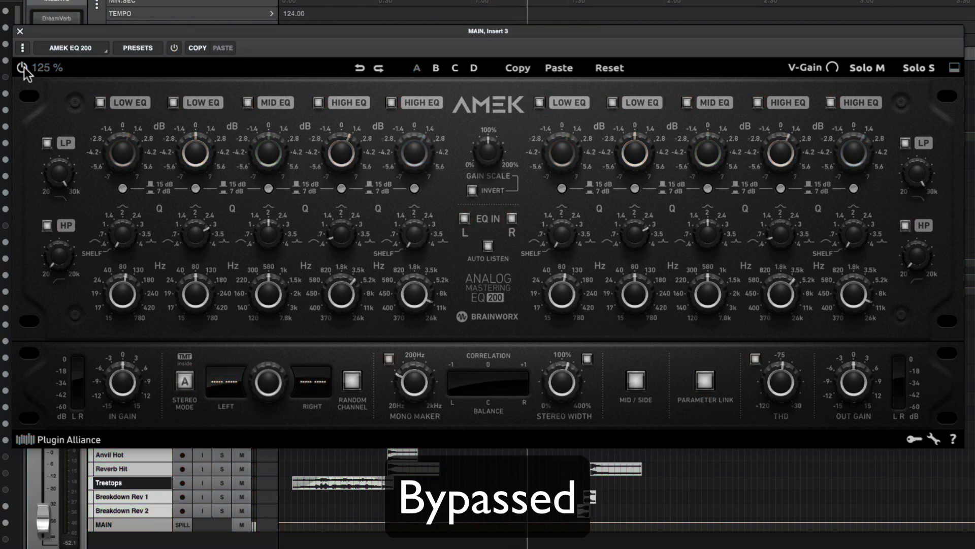
click(173, 48)
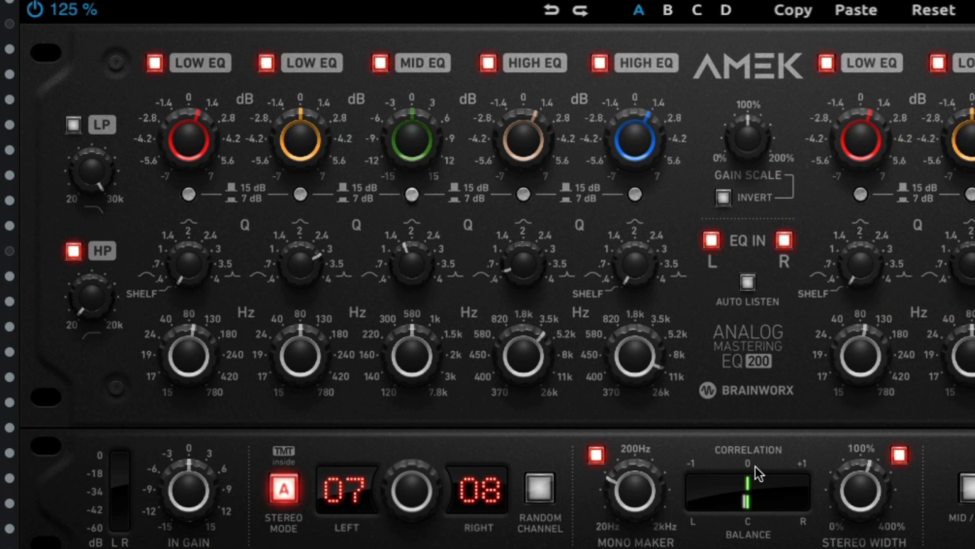
click(154, 63)
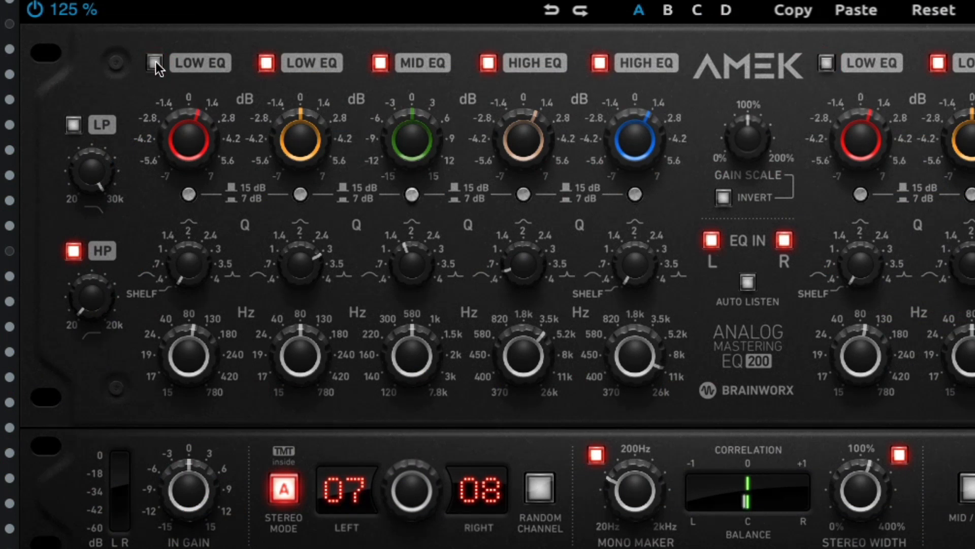
click(155, 63)
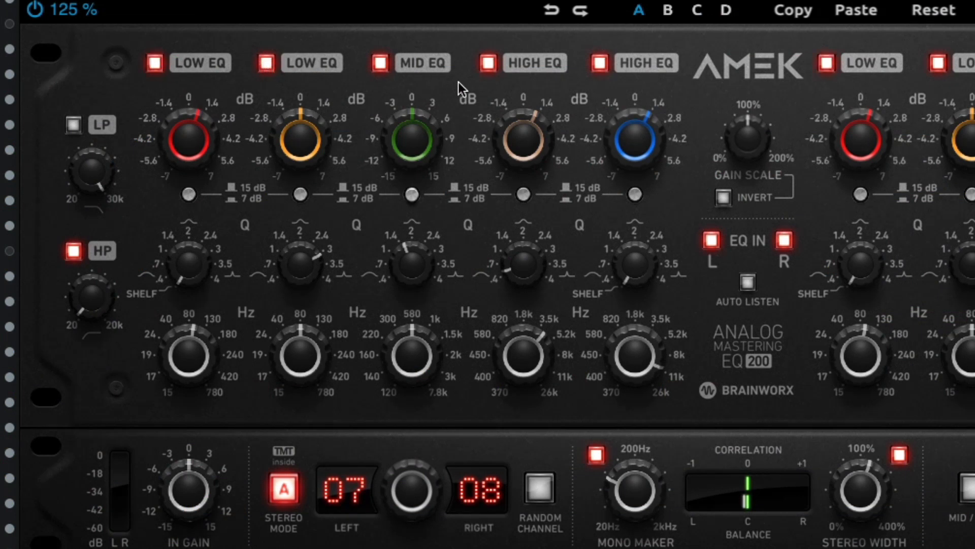
mouse_move(656, 276)
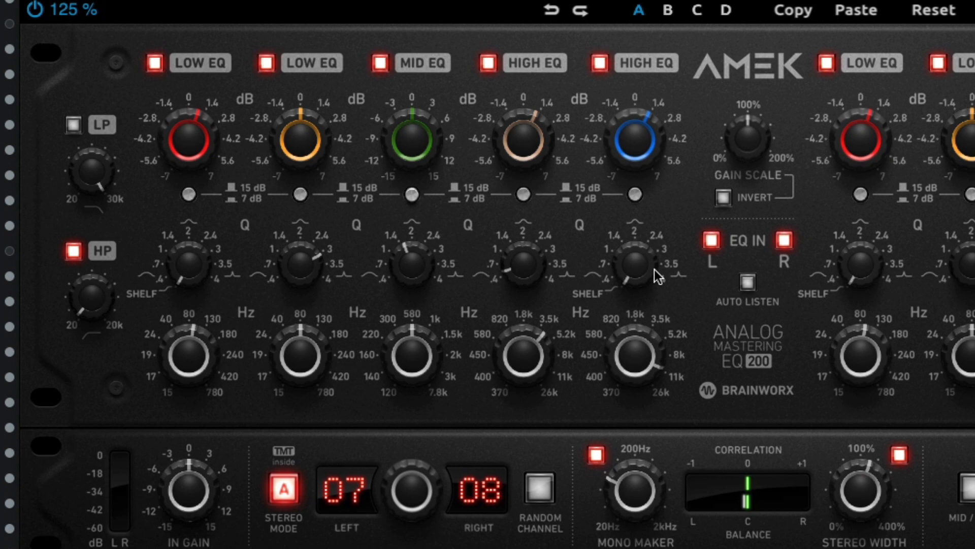
mouse_move(664, 277)
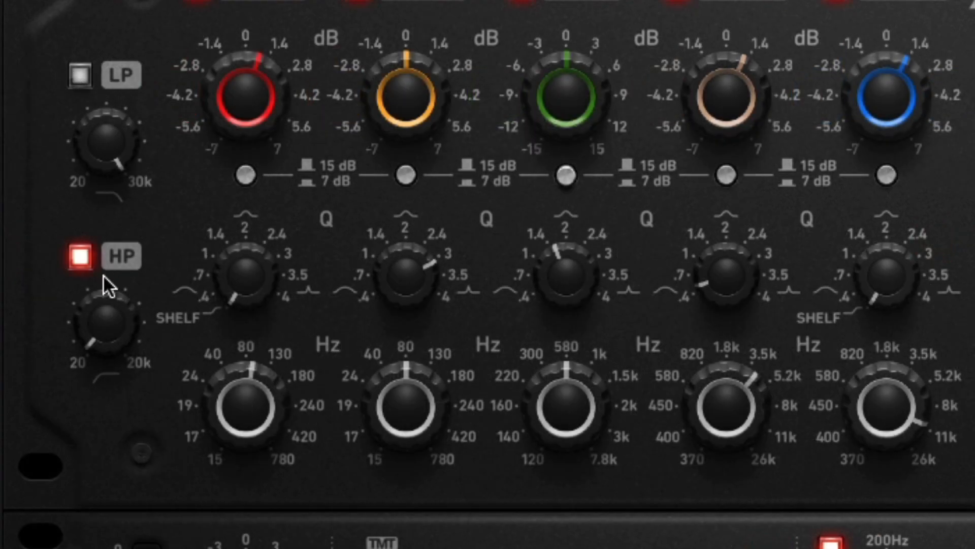
mouse_move(114, 247)
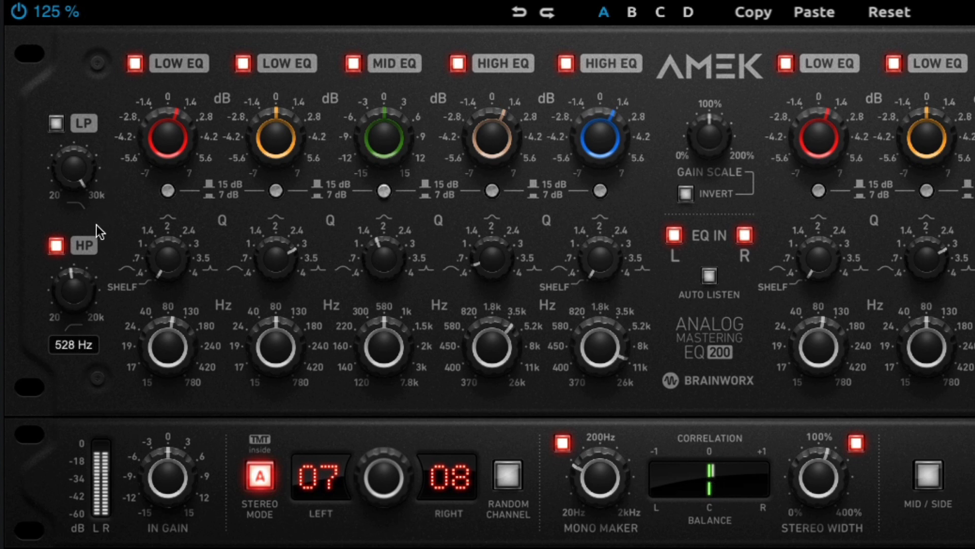
Sweep the high-pass cutoff up to about 528 Hz and settle it at 35 Hz.
drag(73, 287, 73, 305)
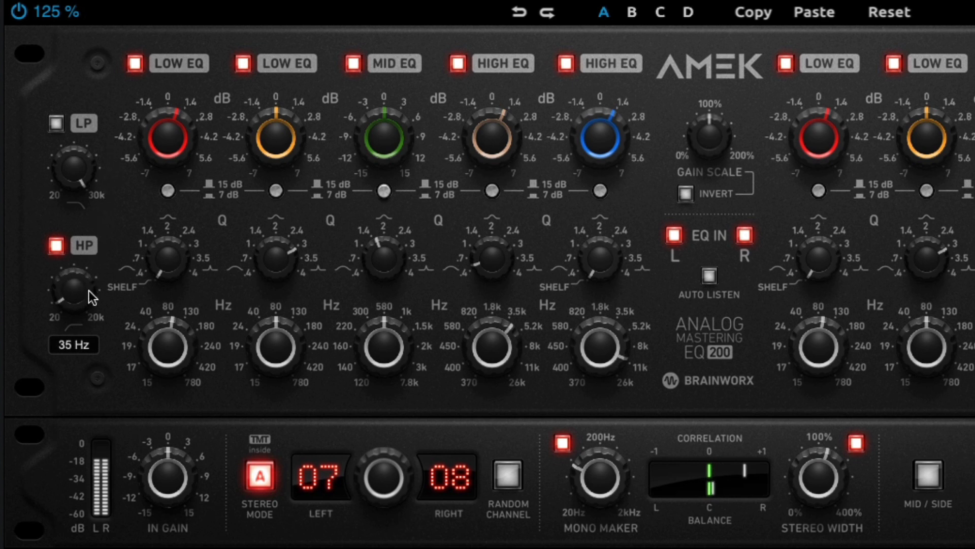
drag(74, 273, 73, 295)
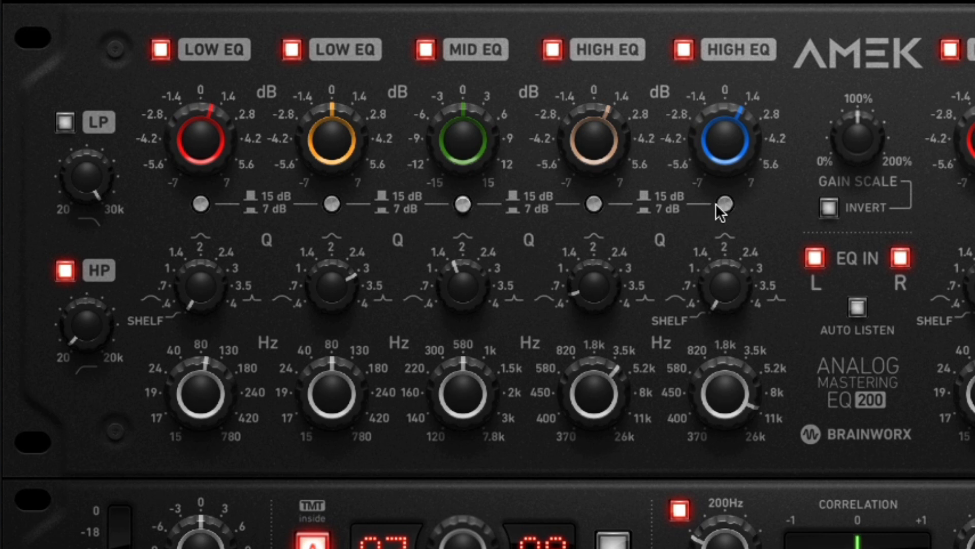
mouse_move(705, 212)
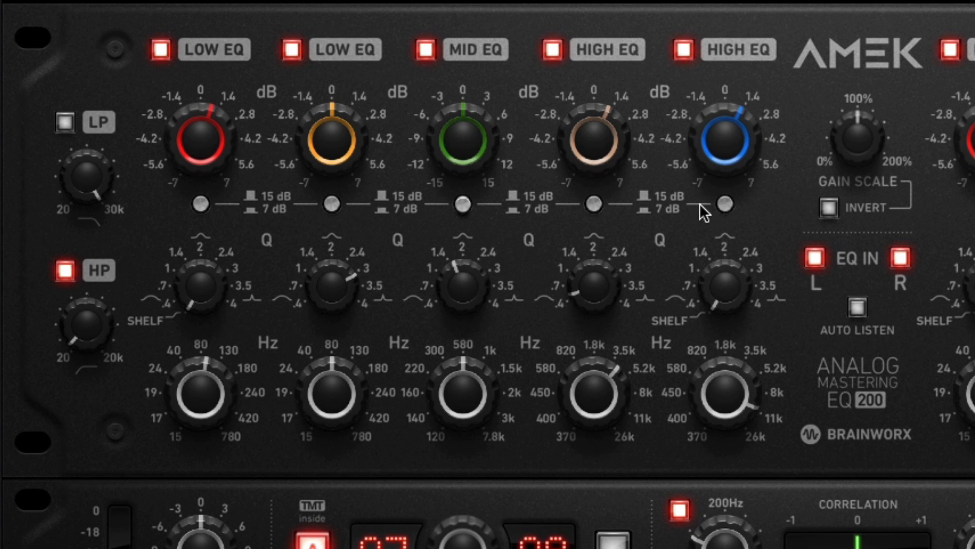
mouse_move(722, 226)
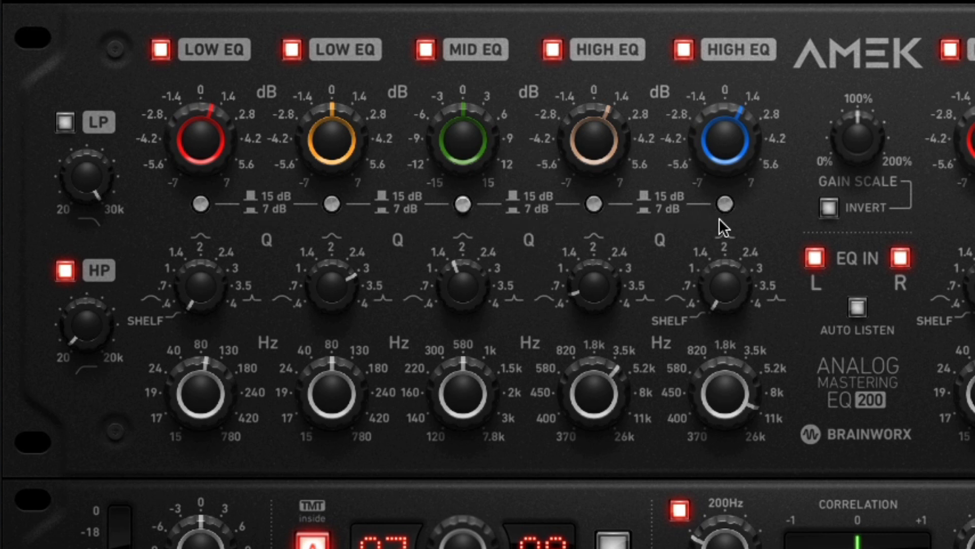
mouse_move(730, 221)
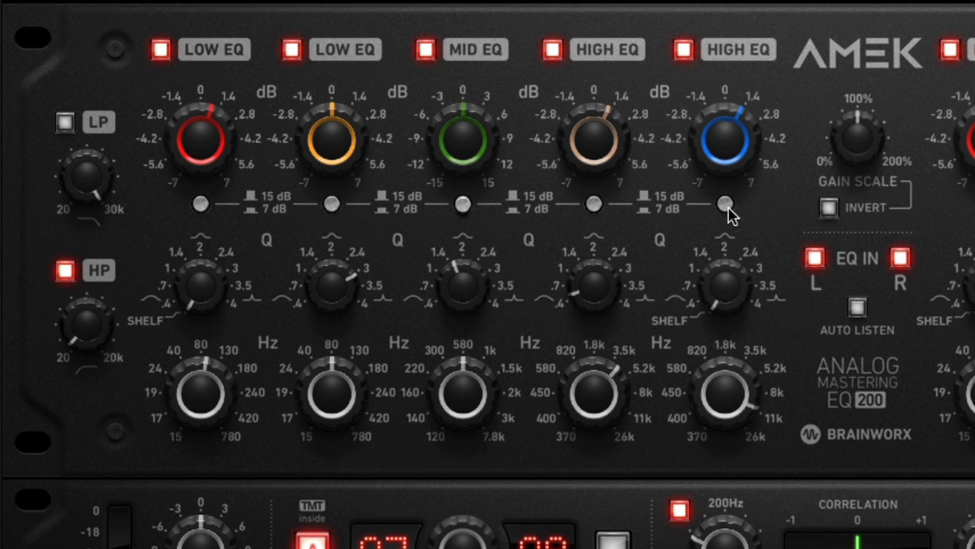
mouse_move(705, 212)
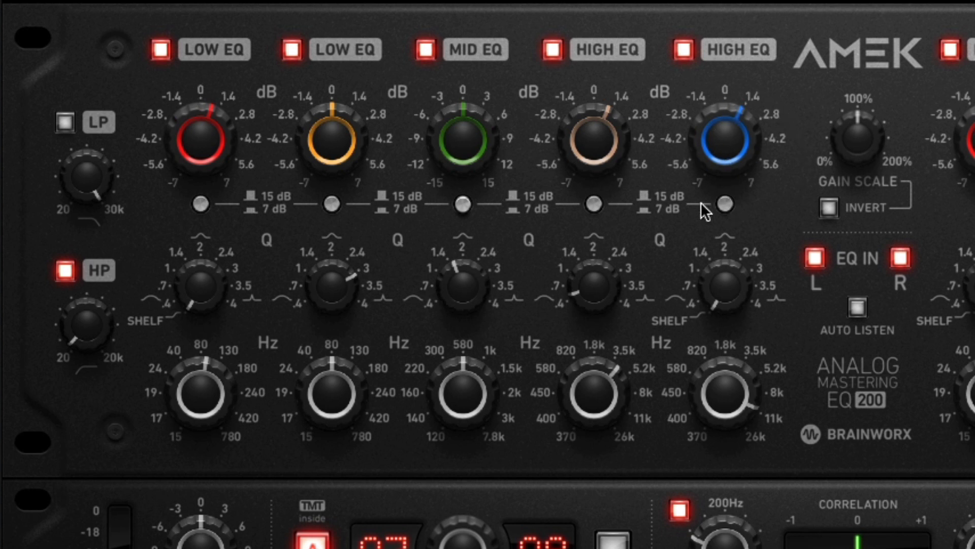
mouse_move(723, 213)
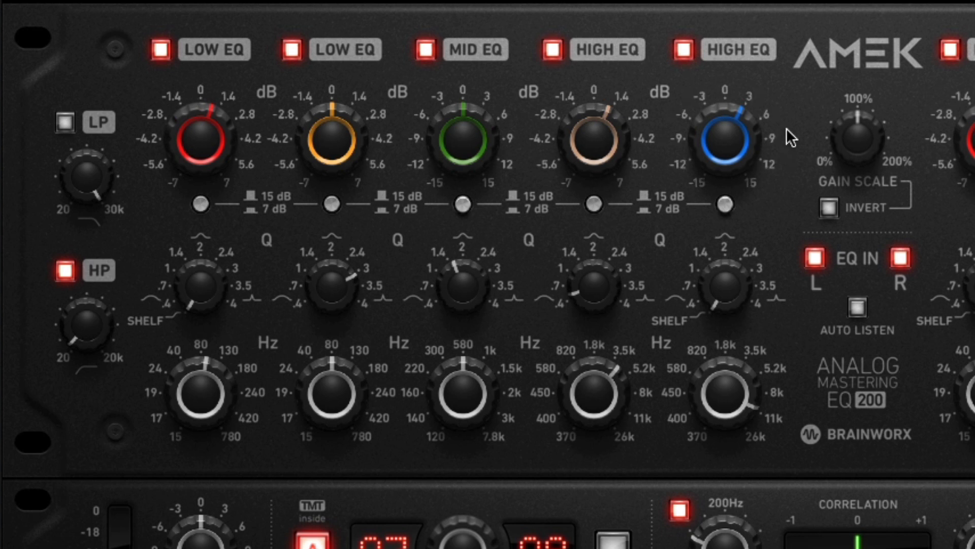
mouse_move(799, 181)
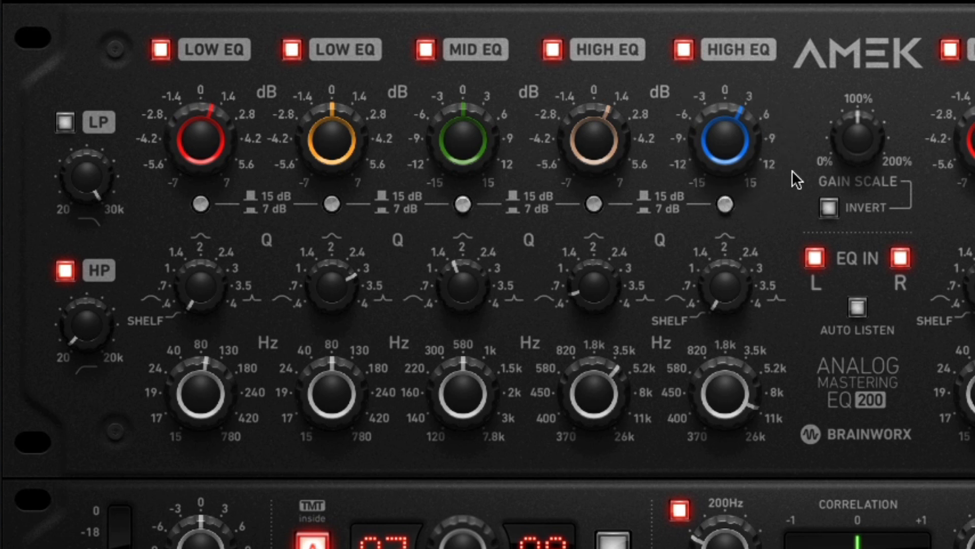
mouse_move(765, 192)
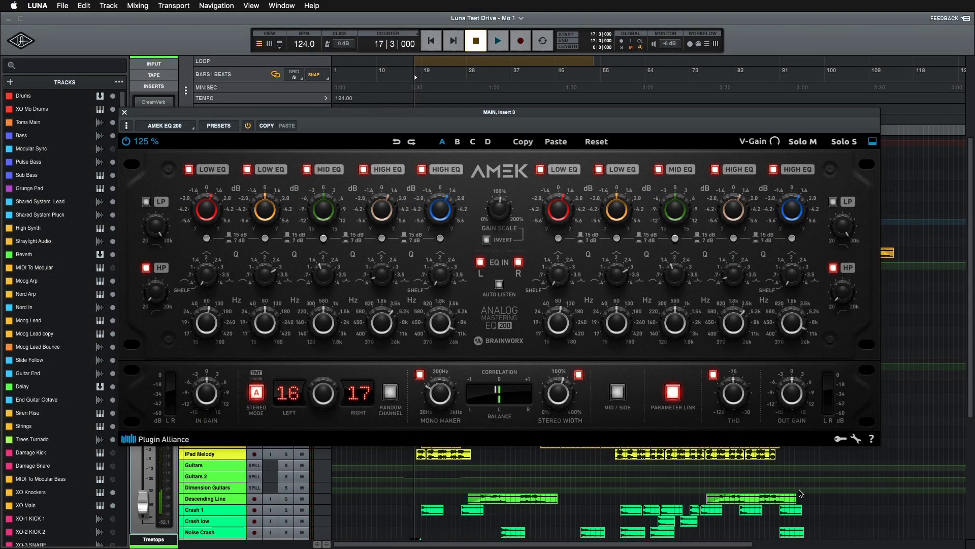
click(497, 40)
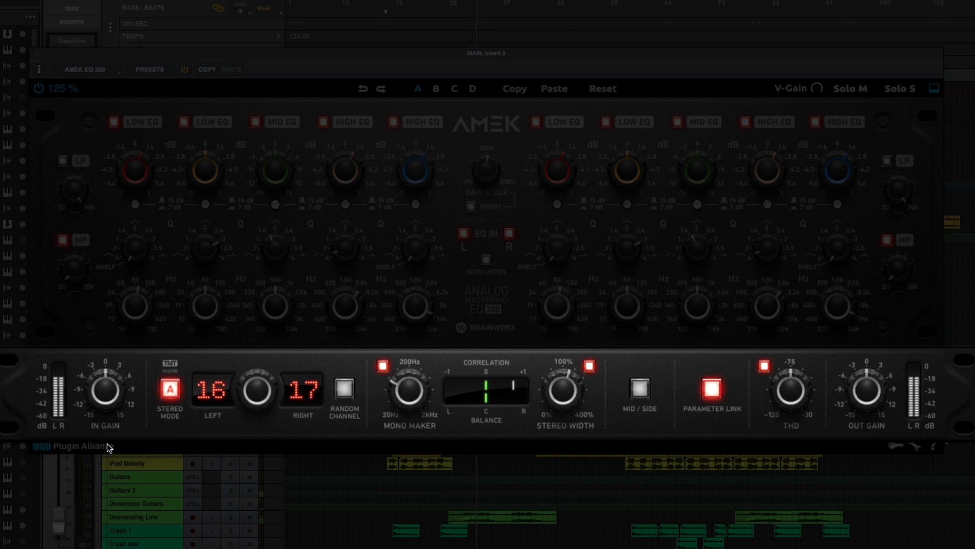
mouse_move(929, 412)
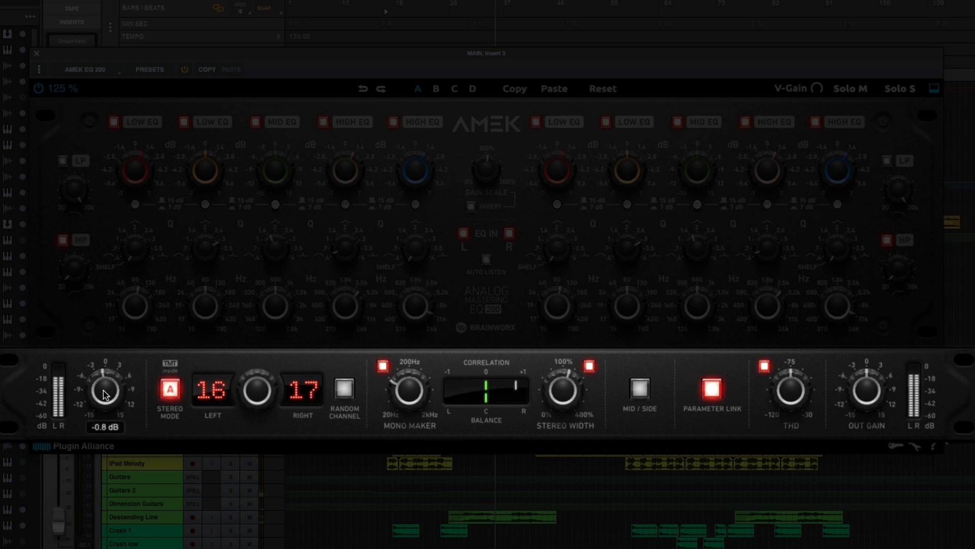
mouse_move(865, 392)
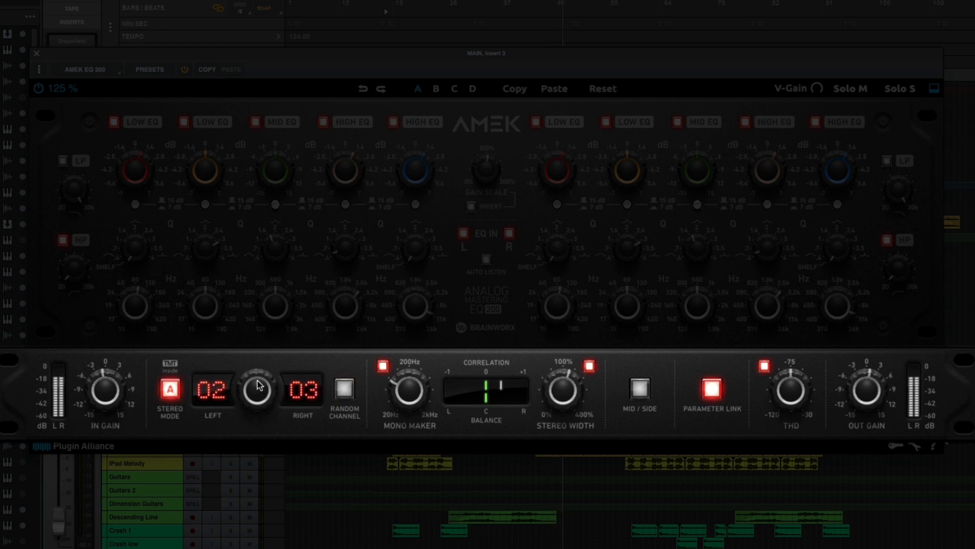
Cycle the stereo mode to D with both channels on analog channel 04.
click(169, 389)
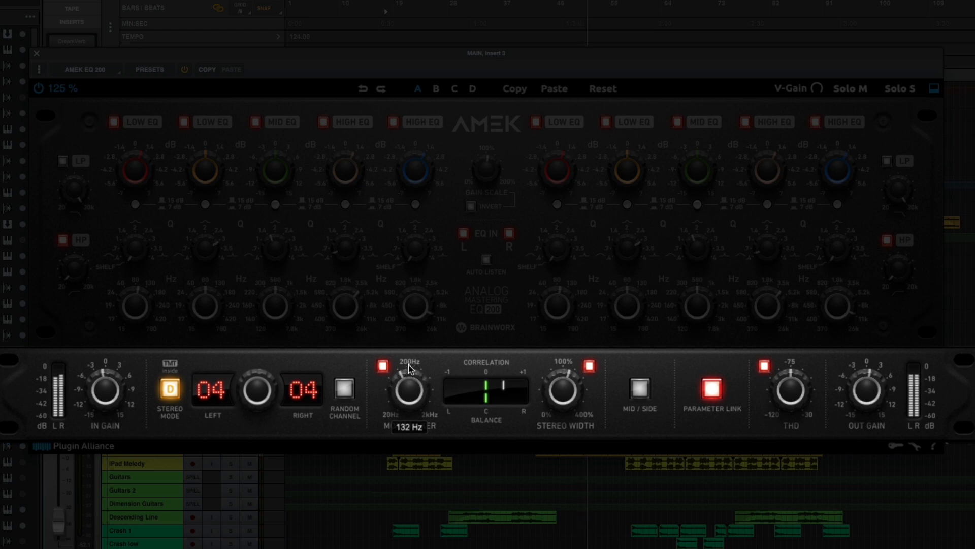
Toggle the mono maker off and back on to compare.
click(383, 364)
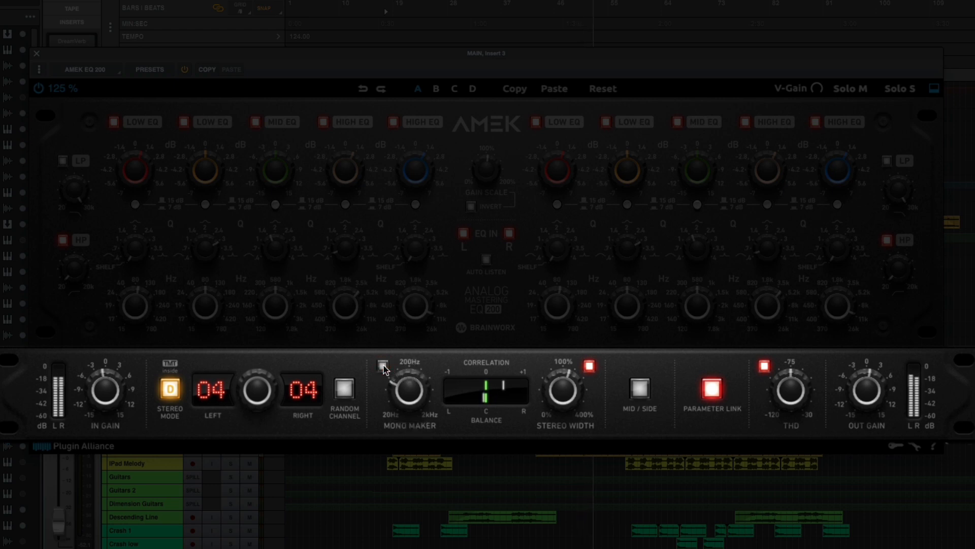
click(383, 363)
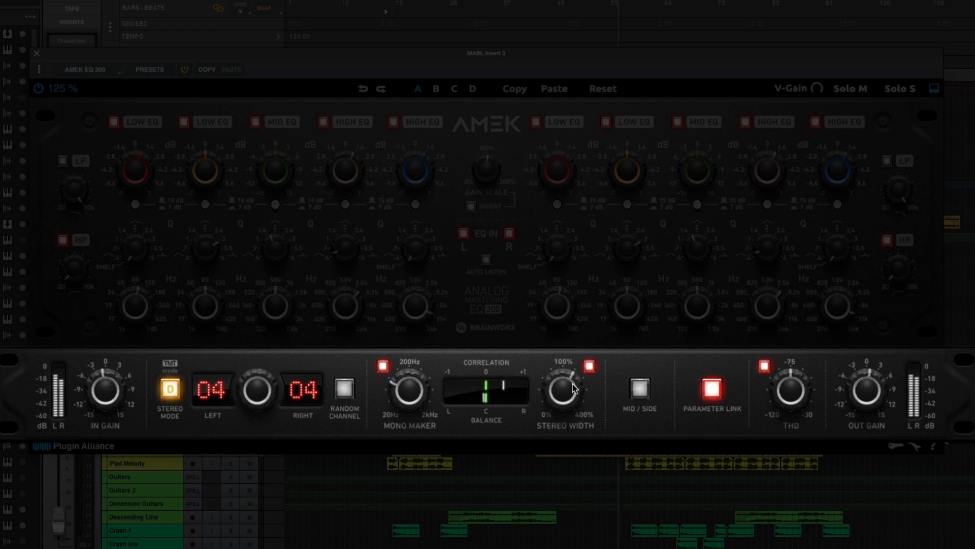
Switch the EQ to mid/side processing and turn parameter linking off.
click(638, 390)
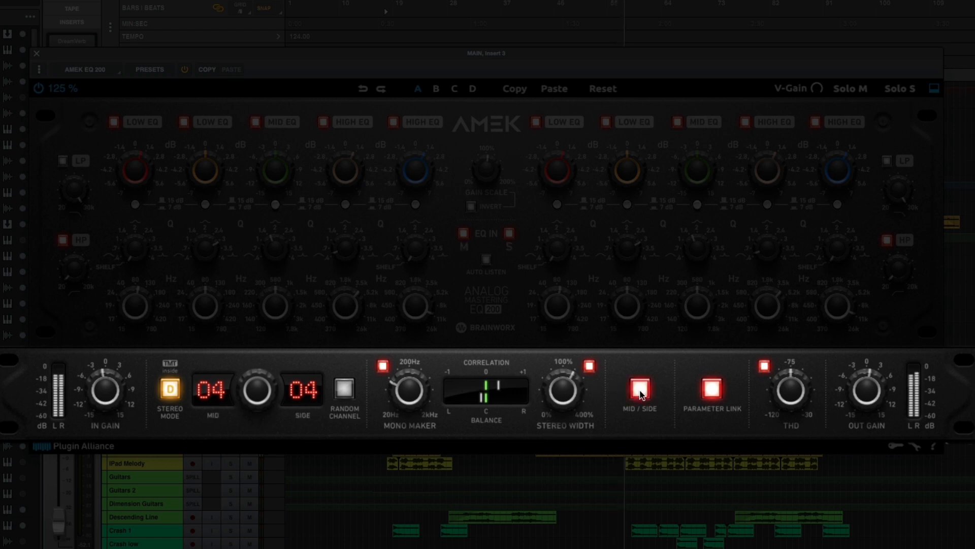
click(635, 393)
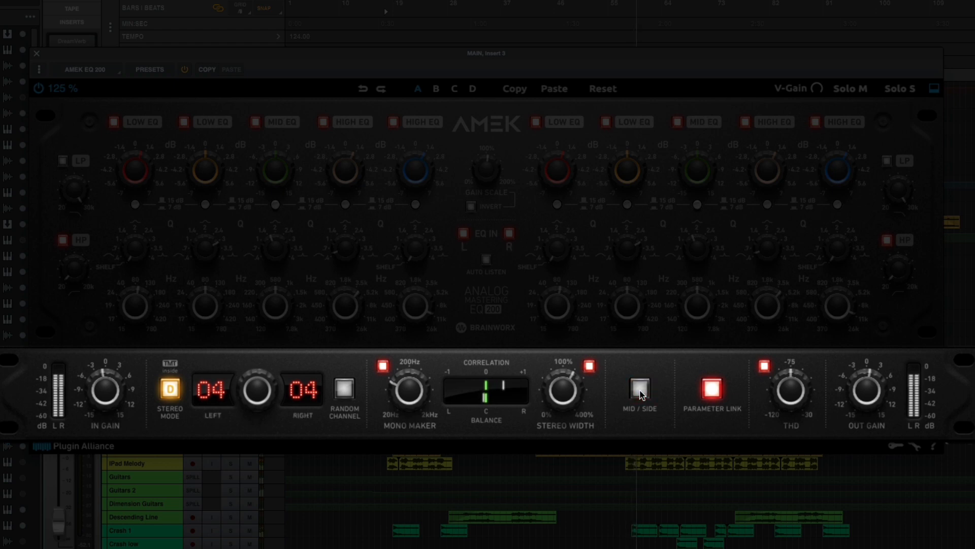
click(638, 388)
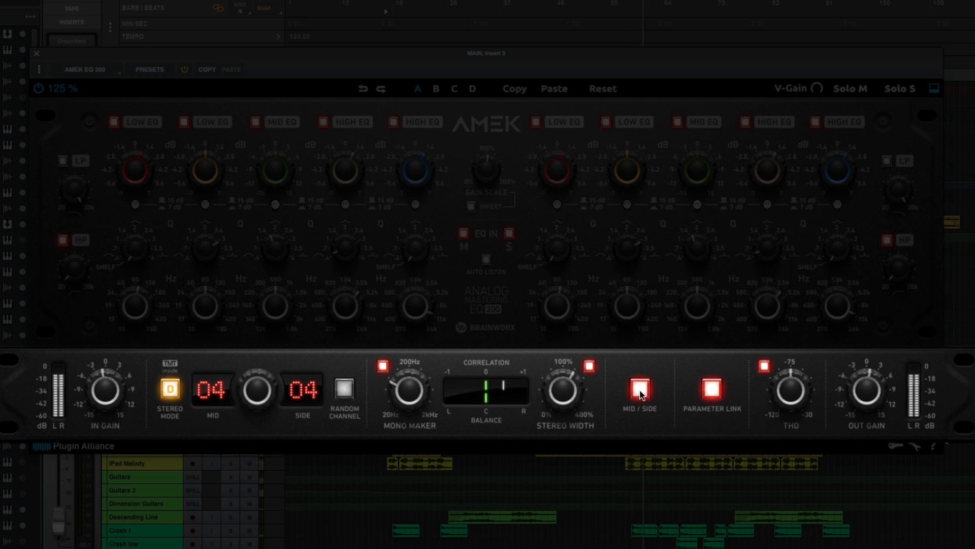
click(638, 386)
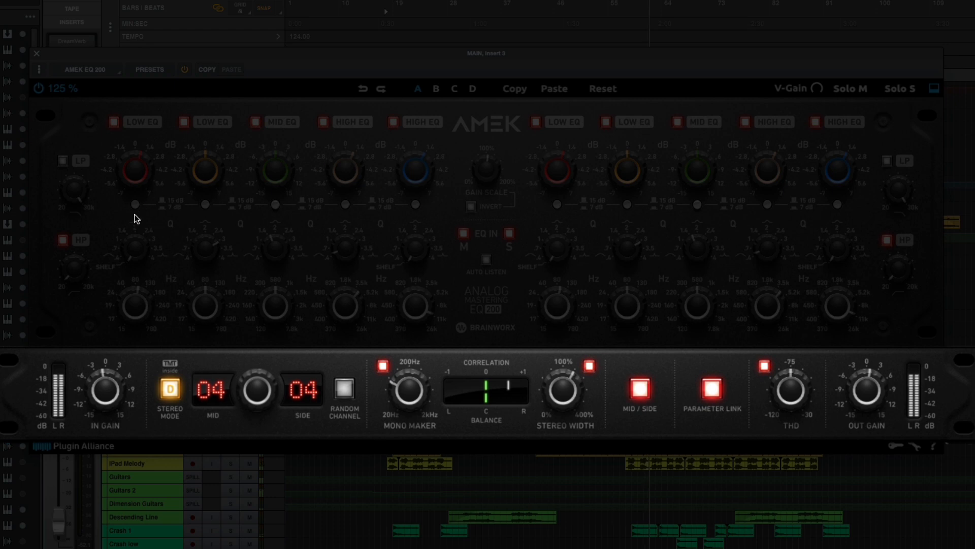
mouse_move(436, 178)
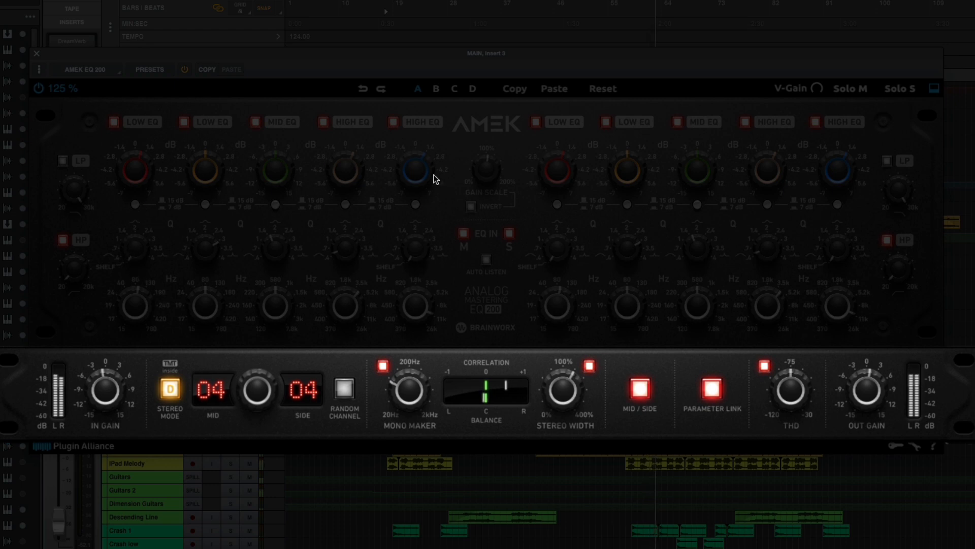
mouse_move(735, 293)
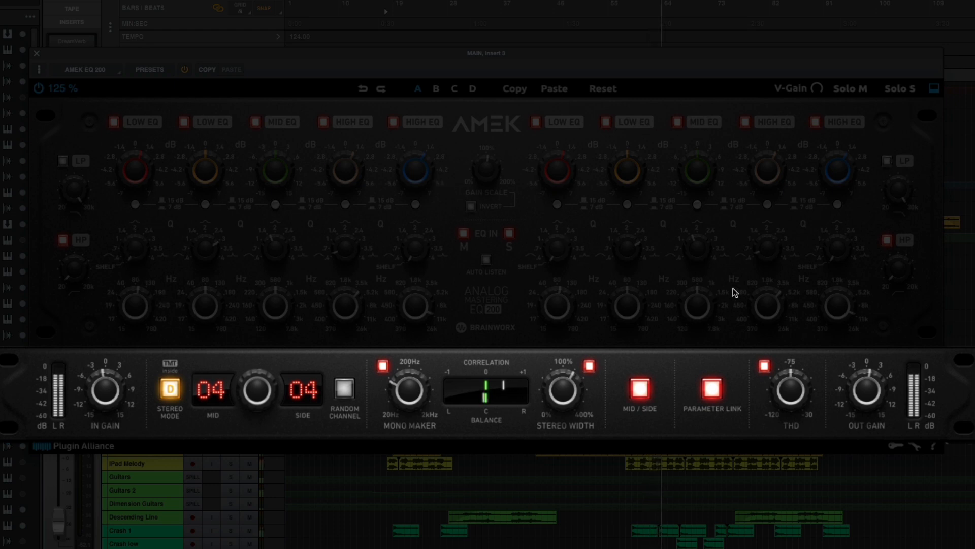
click(710, 388)
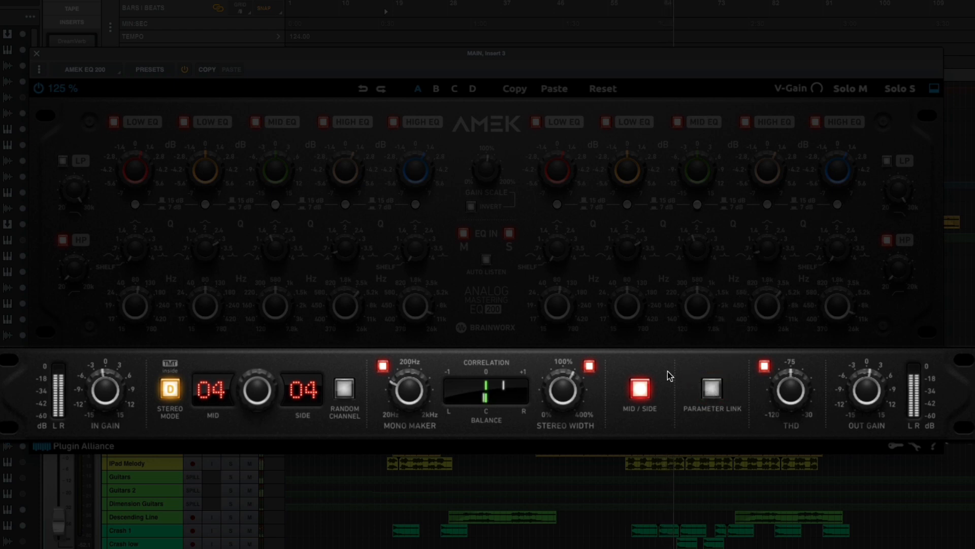
mouse_move(628, 314)
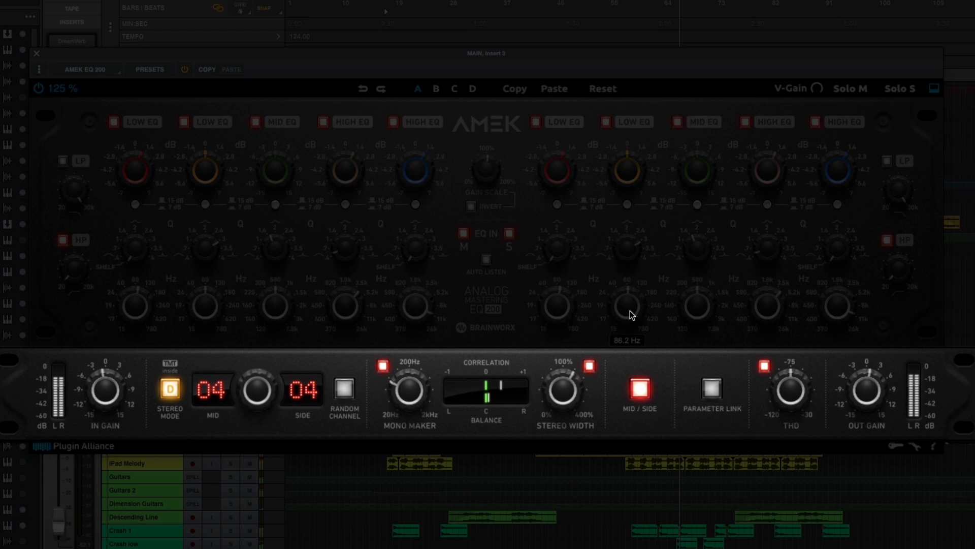
Return the EQ to left/right processing with parameter linking restored.
click(639, 394)
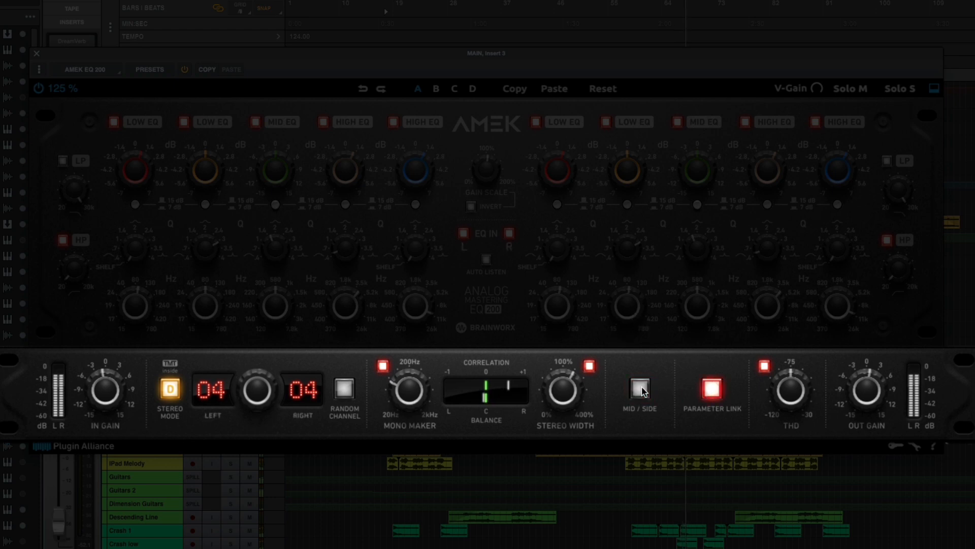
mouse_move(556, 305)
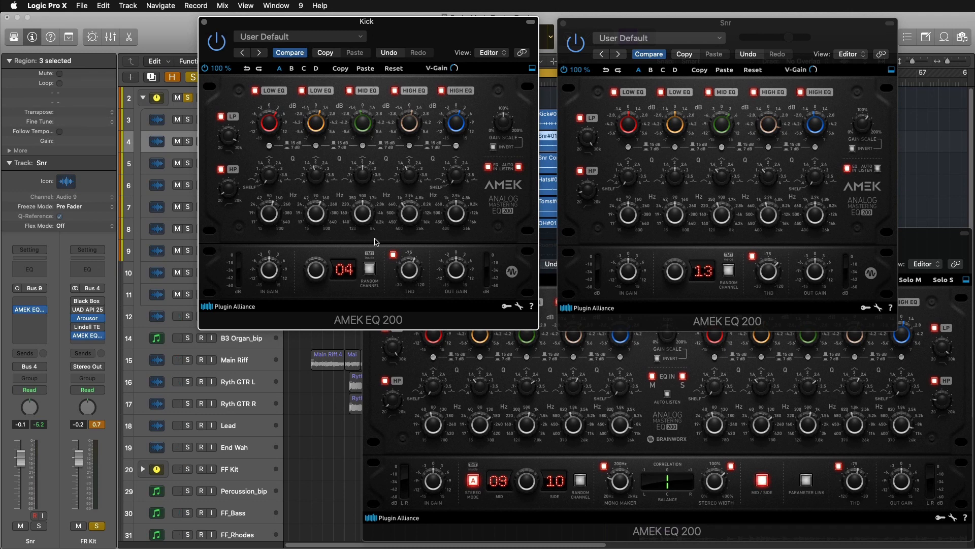
Bring the FR Kit drum-bus AMEK EQ 200 window in front of the Kick and Snr instances.
click(182, 337)
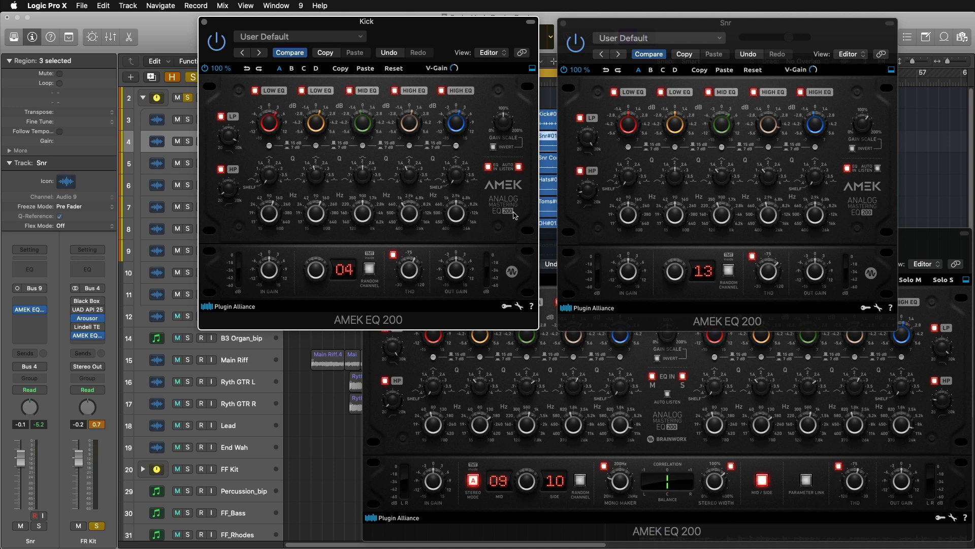
mouse_move(642, 209)
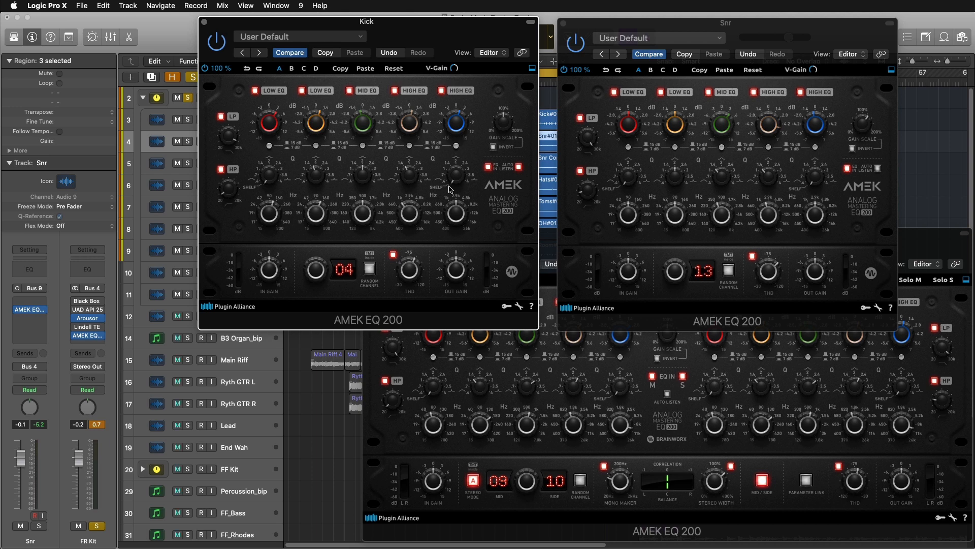
mouse_move(574, 233)
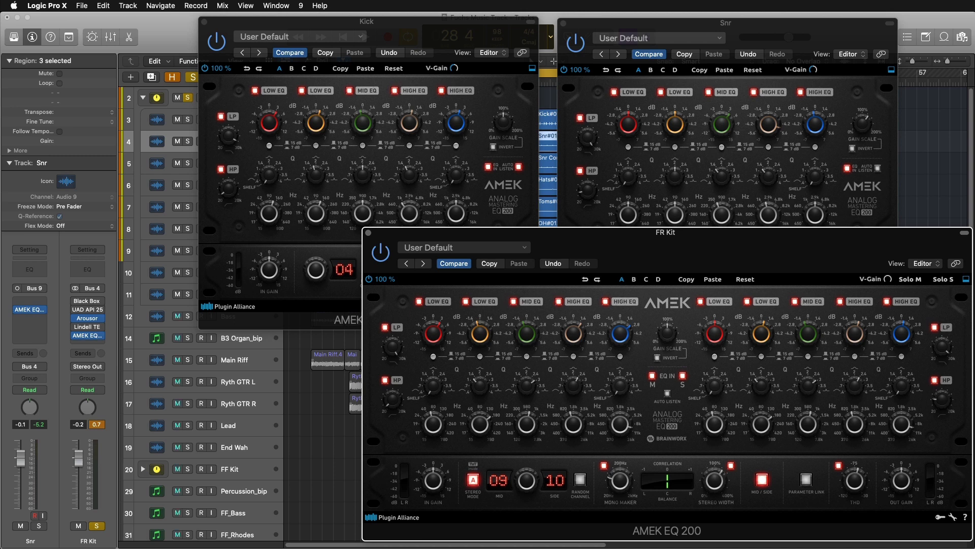
mouse_move(782, 530)
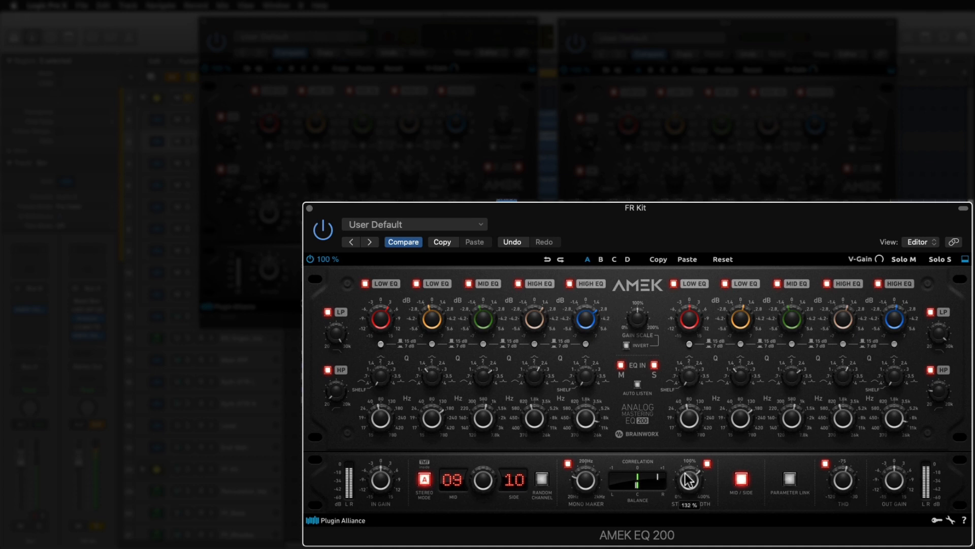
mouse_move(771, 398)
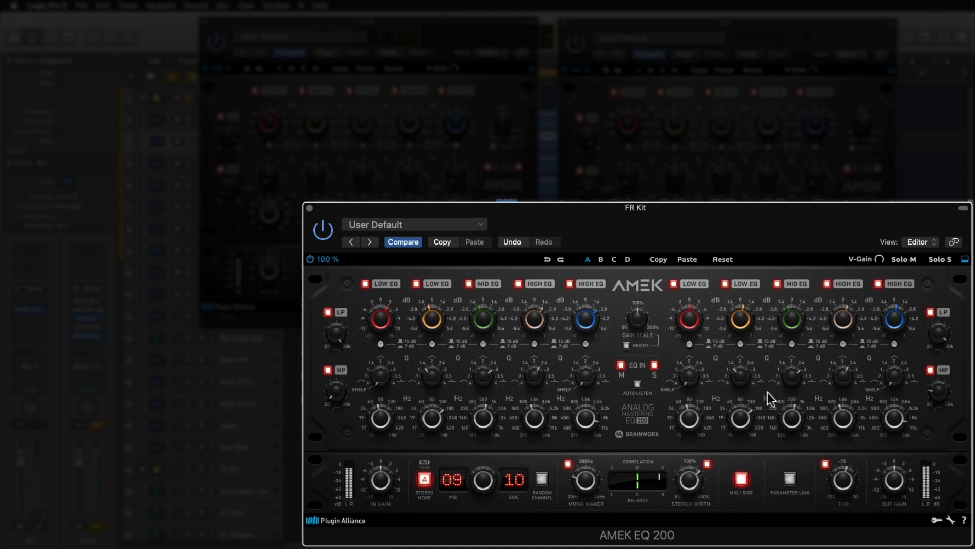
mouse_move(591, 327)
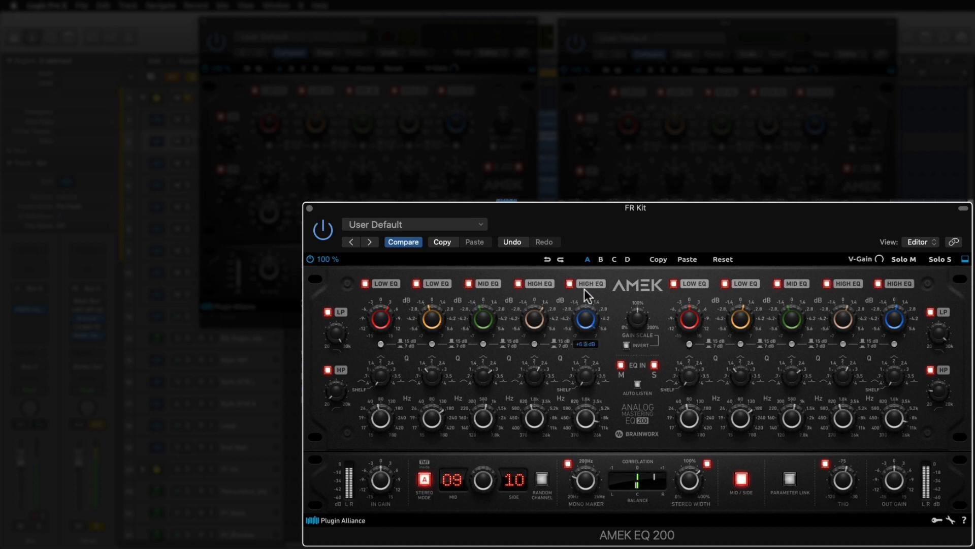
mouse_move(407, 323)
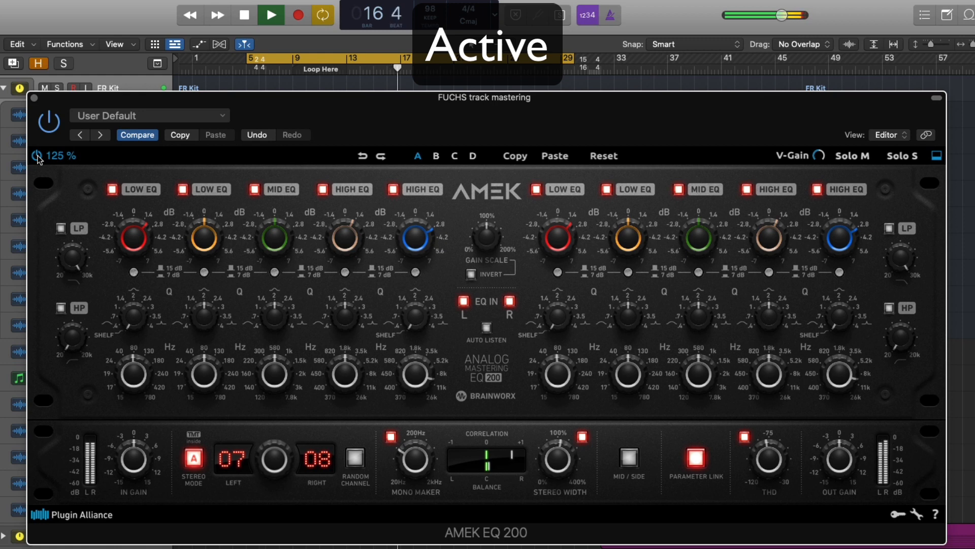
Bypass the master-track AMEK EQ 200 to hear the mix without it.
click(49, 120)
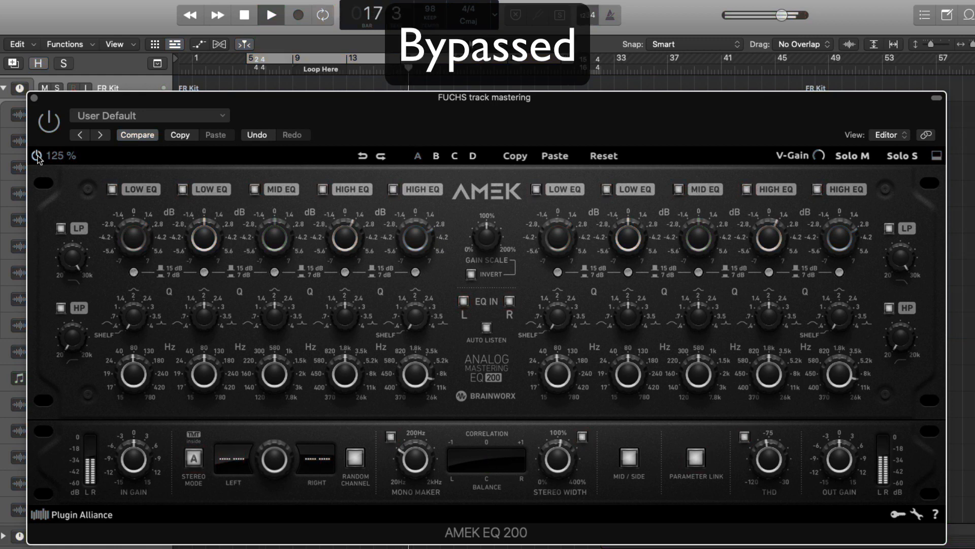